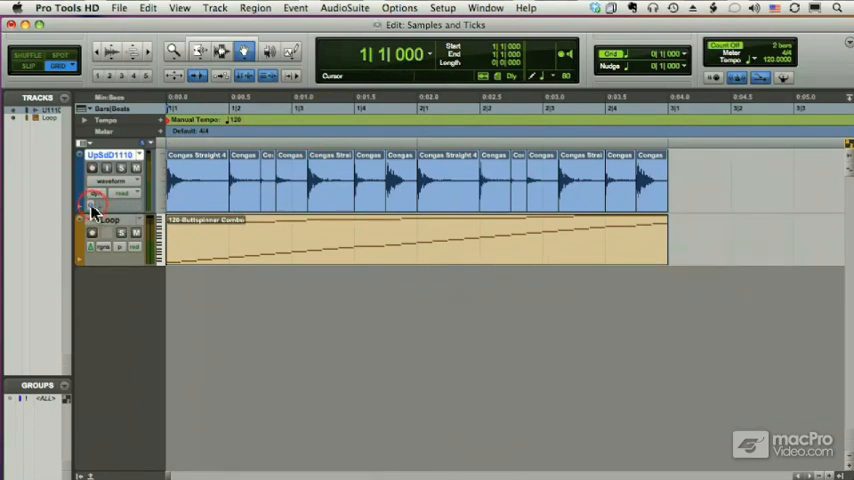
Step: Set the conga audio track's timebase to Ticks after checking the conga and Loop timebase menus
left_click(93, 197)
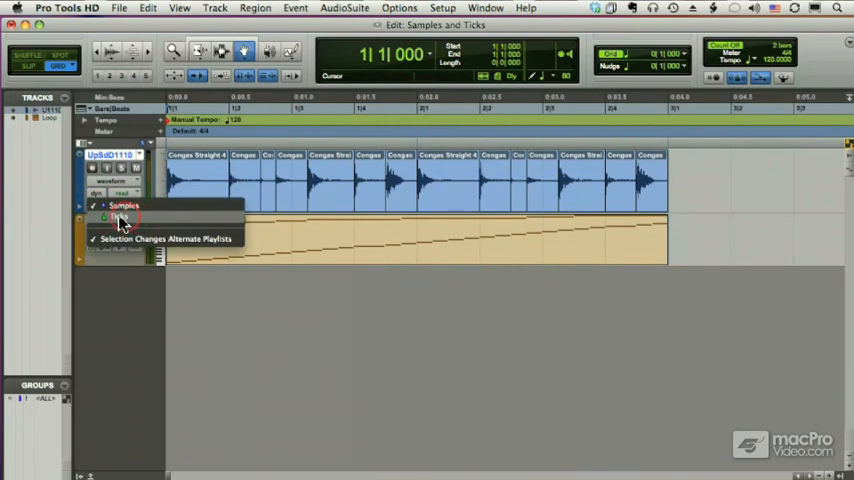
left_click(120, 220)
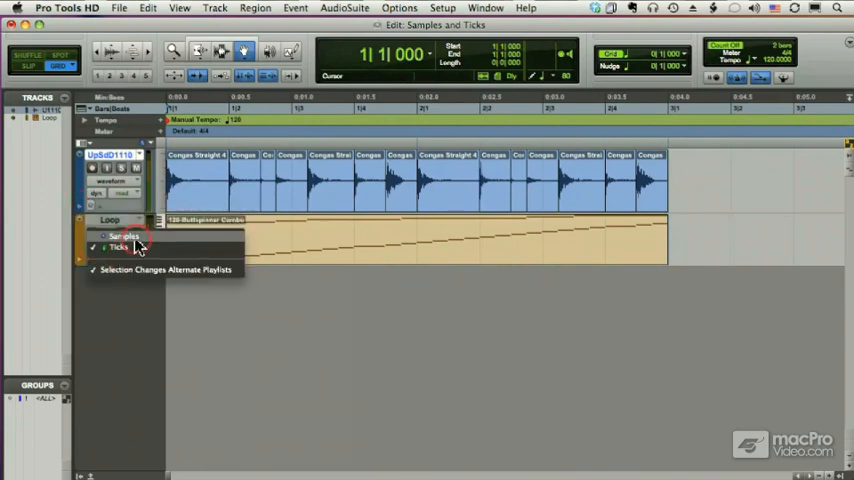
left_click(119, 247)
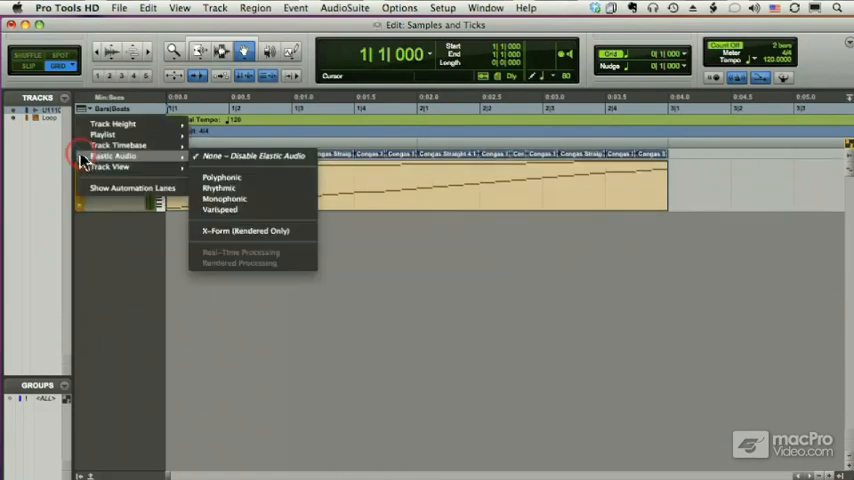
mouse_move(118, 145)
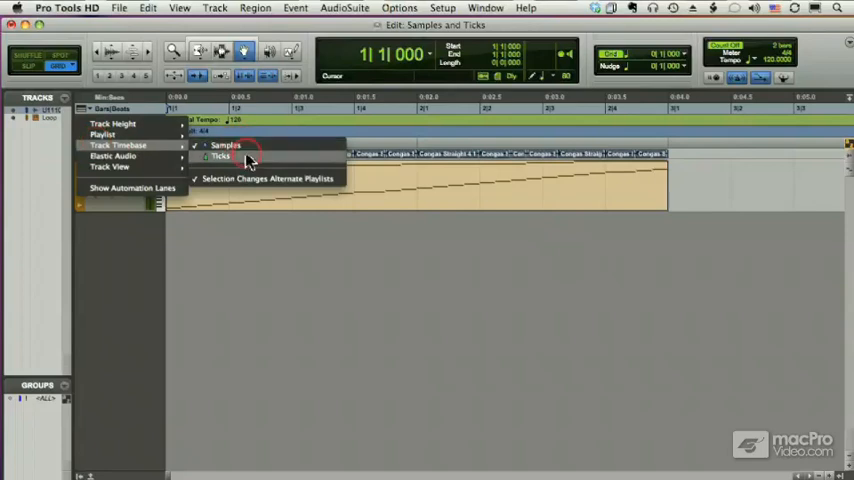
left_click(225, 145)
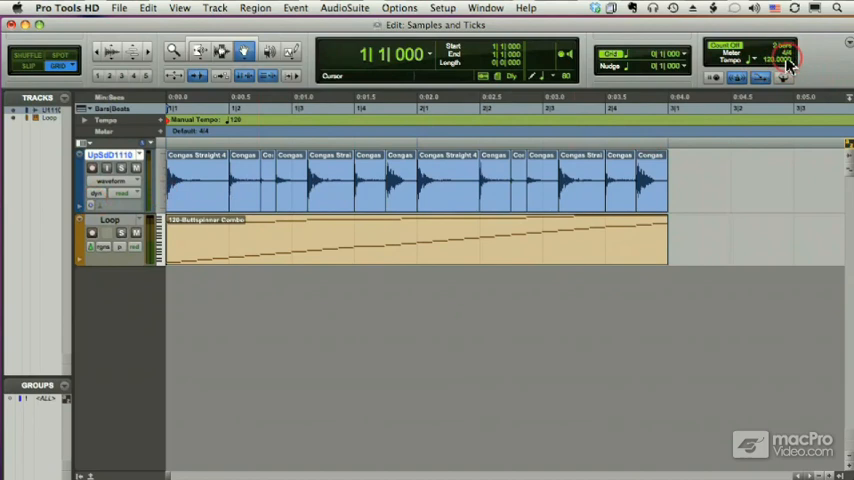
left_click(245, 178)
type("240.000")
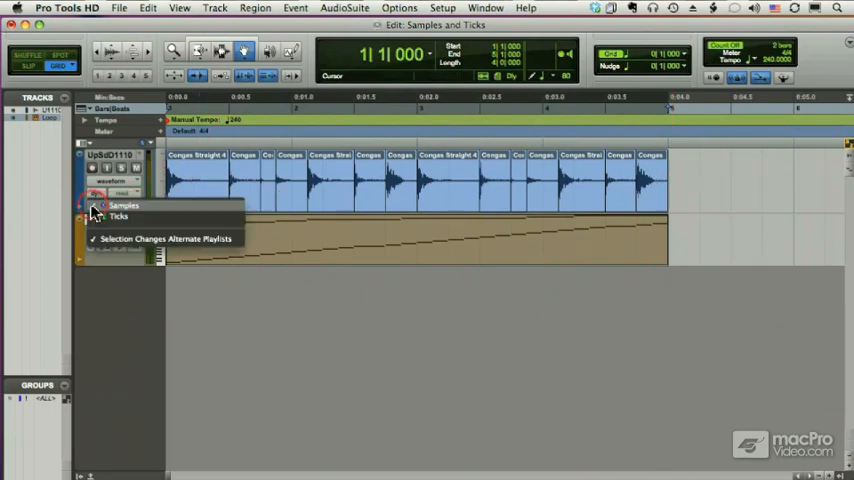
left_click(118, 217)
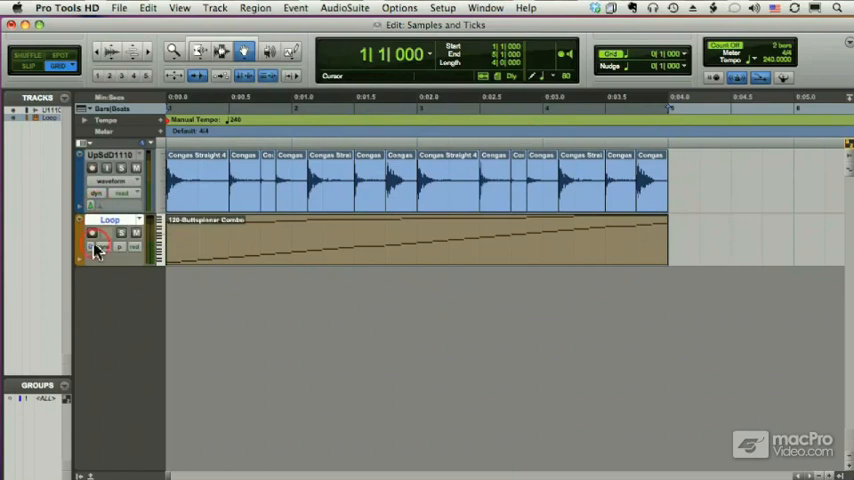
left_click(187, 190)
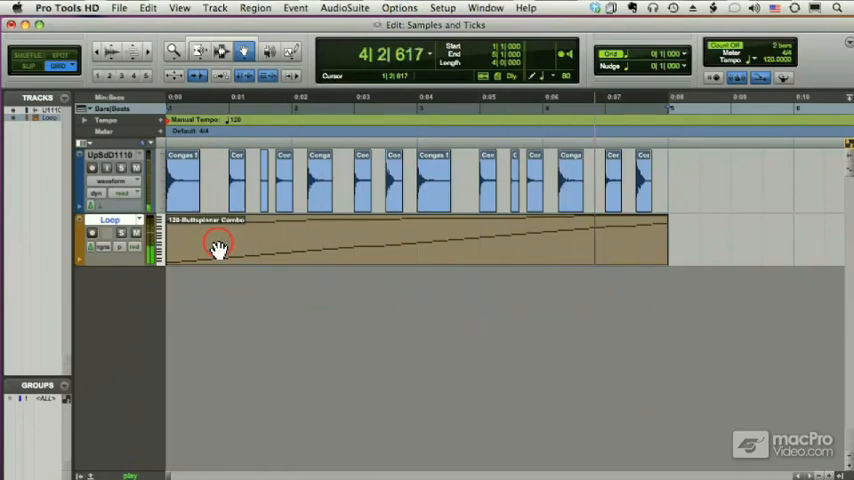
Step: Return the session Tempo field to 120 BPM
left_click(205, 245)
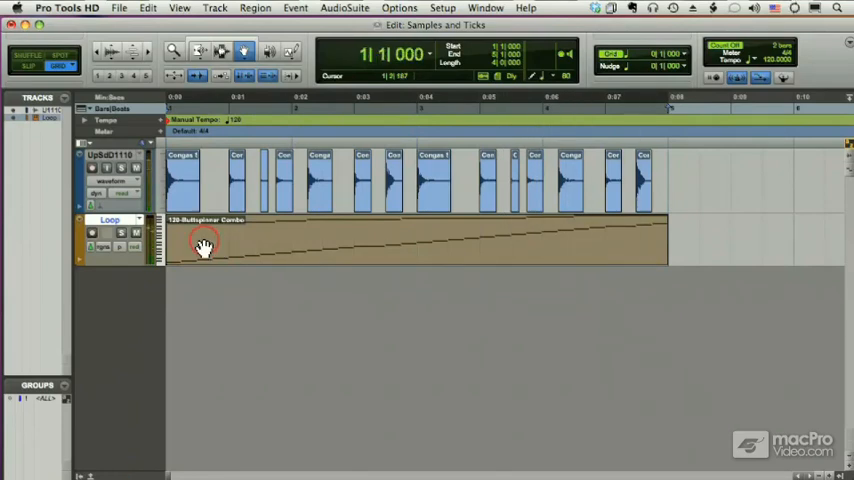